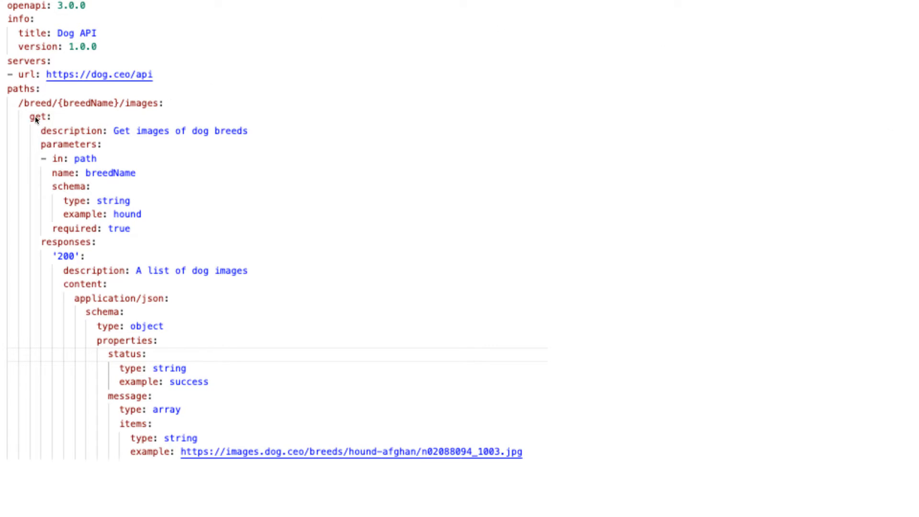
pyautogui.moveTo(71, 231)
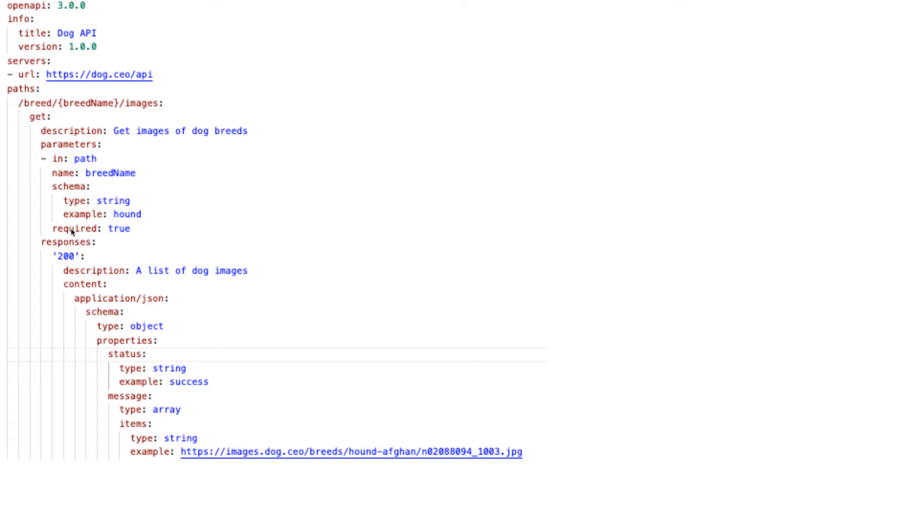
pyautogui.moveTo(89, 159)
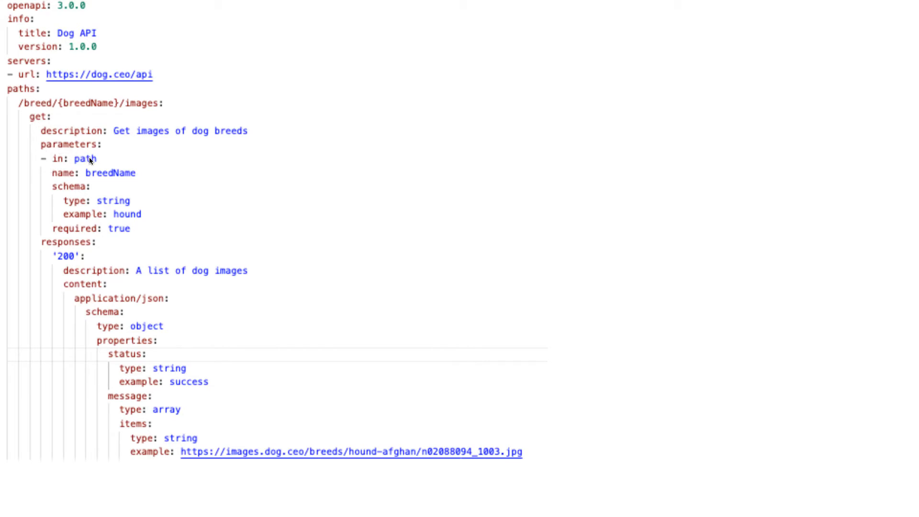
pyautogui.moveTo(59, 107)
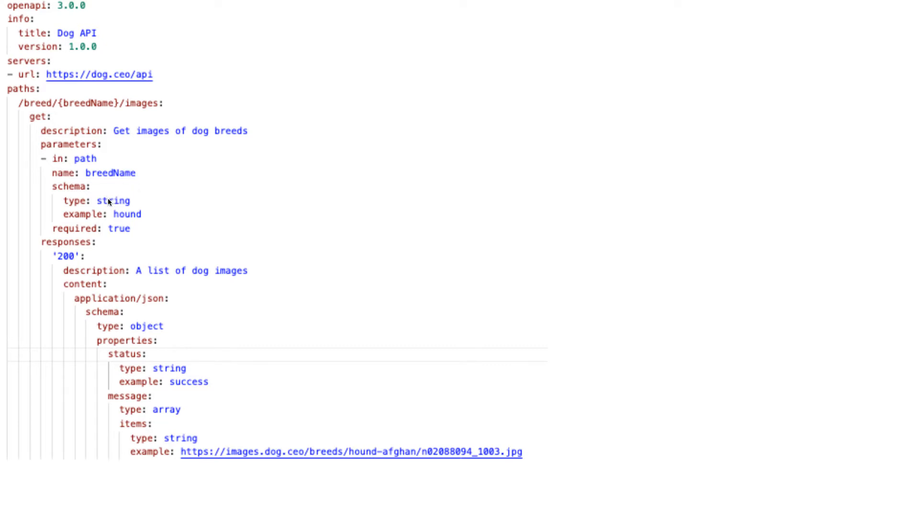
pyautogui.moveTo(42, 248)
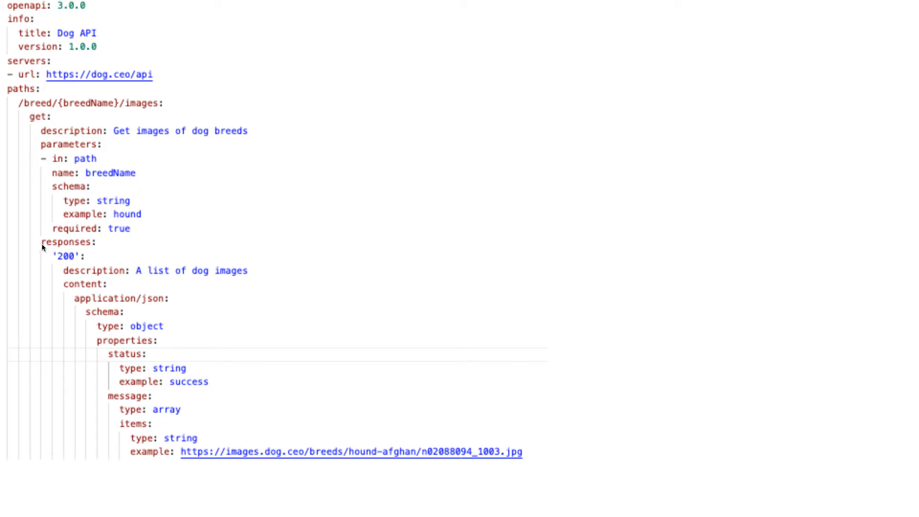
pyautogui.moveTo(54, 259)
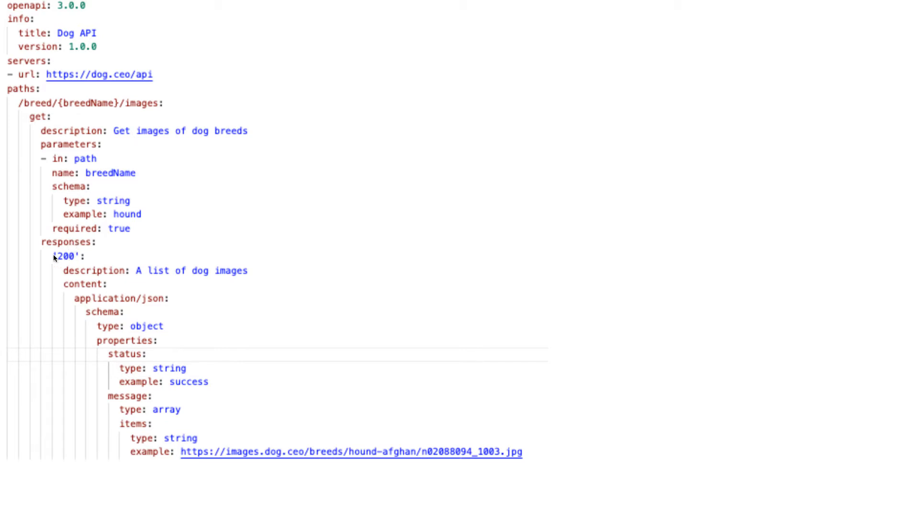
pyautogui.moveTo(148, 326)
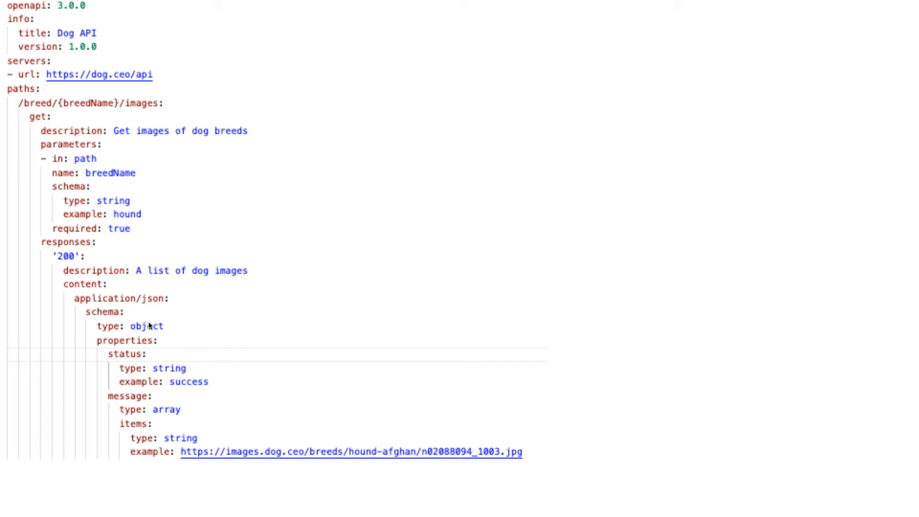
pyautogui.moveTo(108, 353)
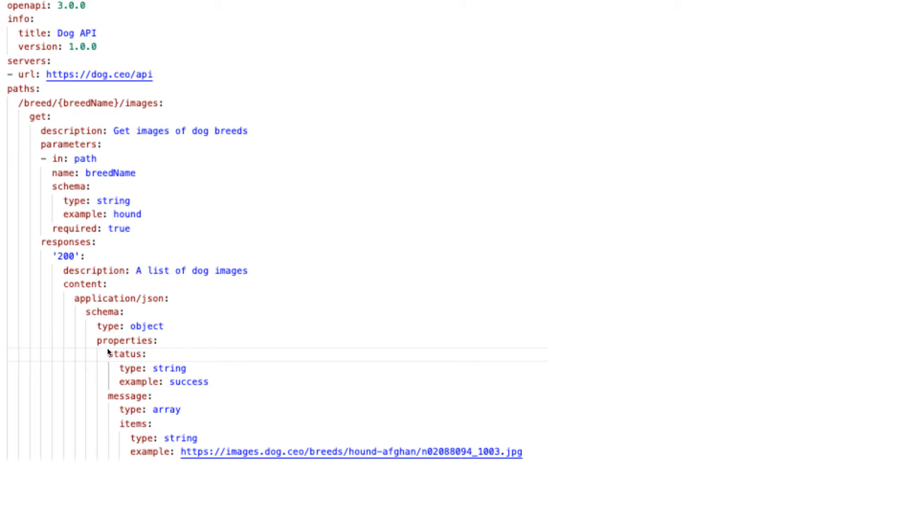
pyautogui.moveTo(130, 404)
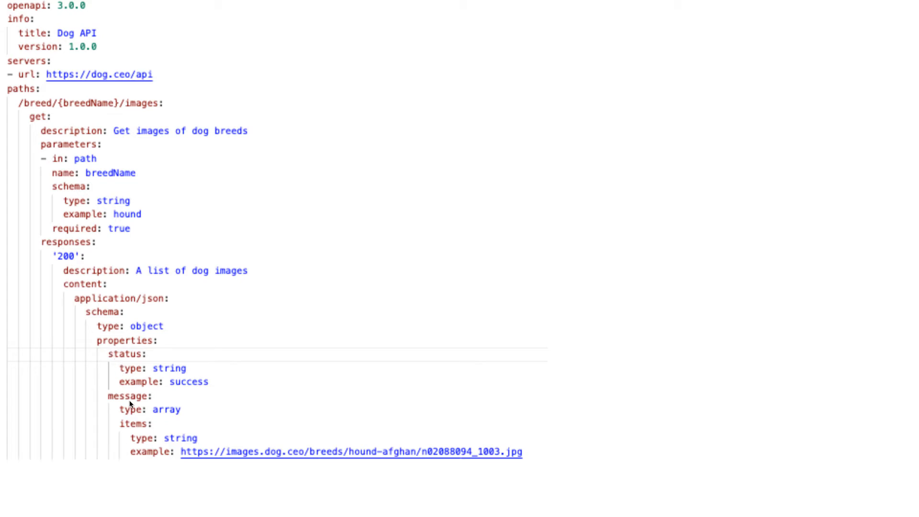
pyautogui.moveTo(356, 343)
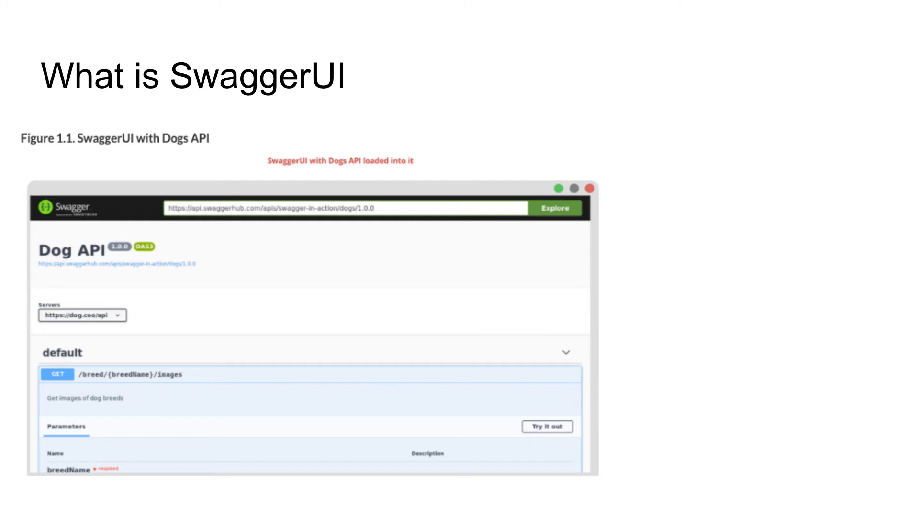
pyautogui.moveTo(854, 182)
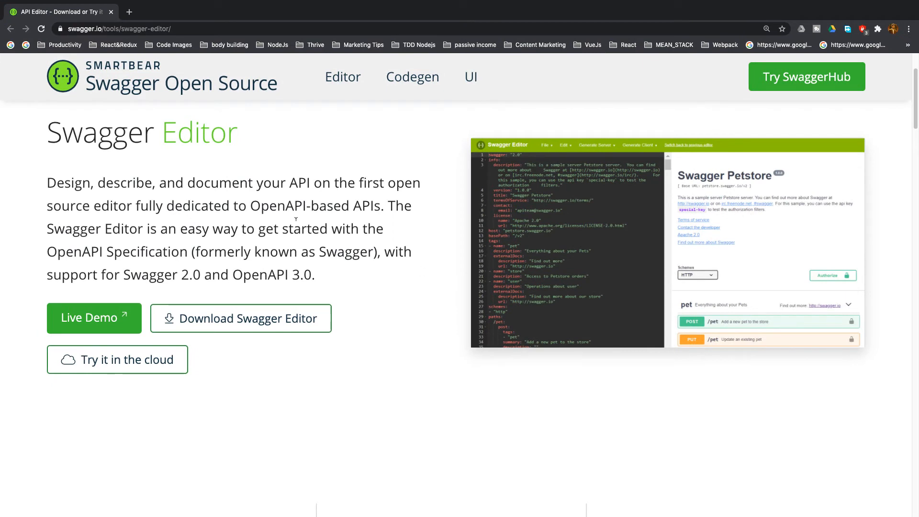
pyautogui.moveTo(92, 37)
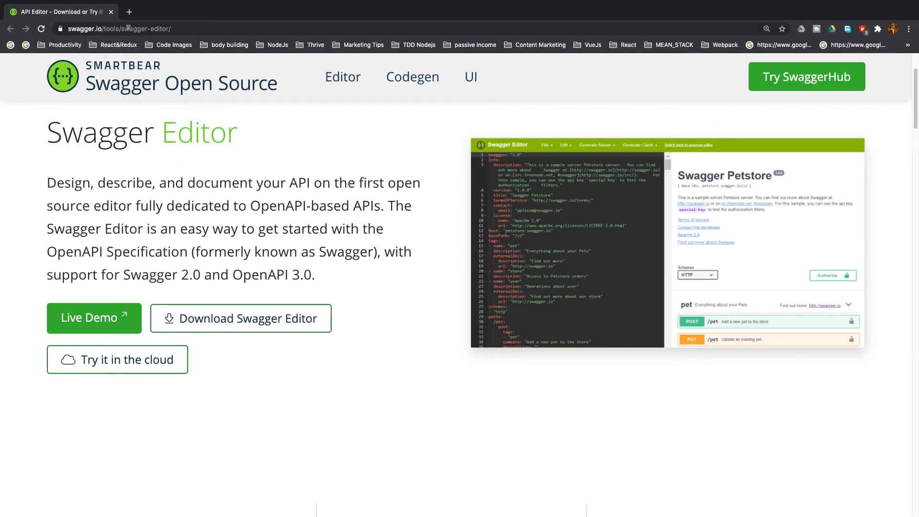
pyautogui.moveTo(125, 308)
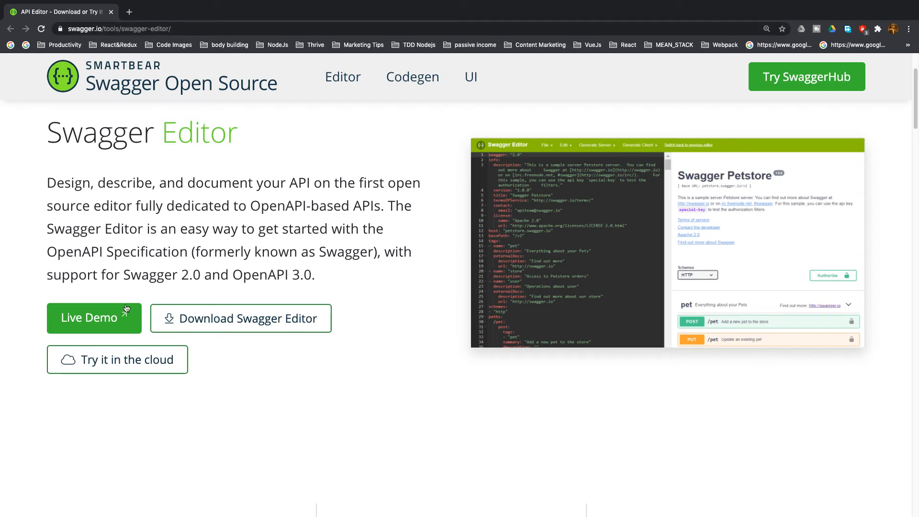
# Launch the Swagger Editor live demo from swagger.io and switch to its new tab
pyautogui.click(89, 318)
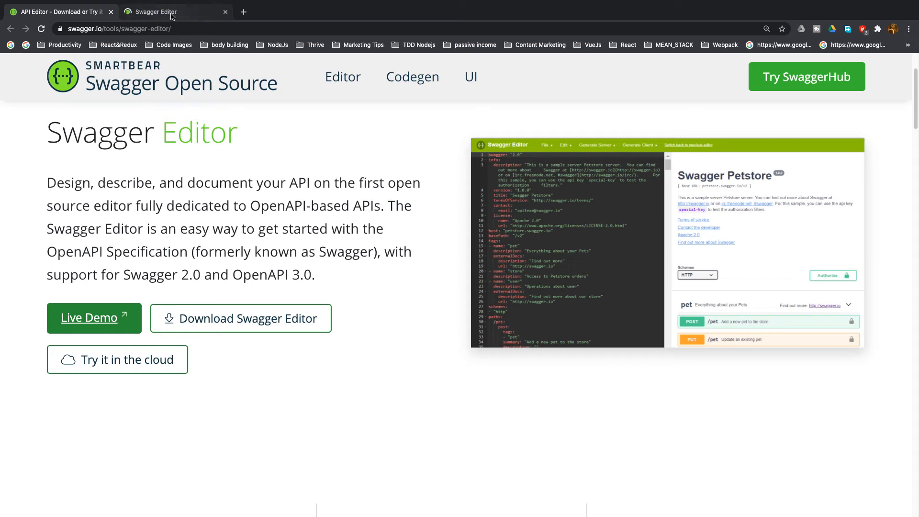
pyautogui.click(89, 318)
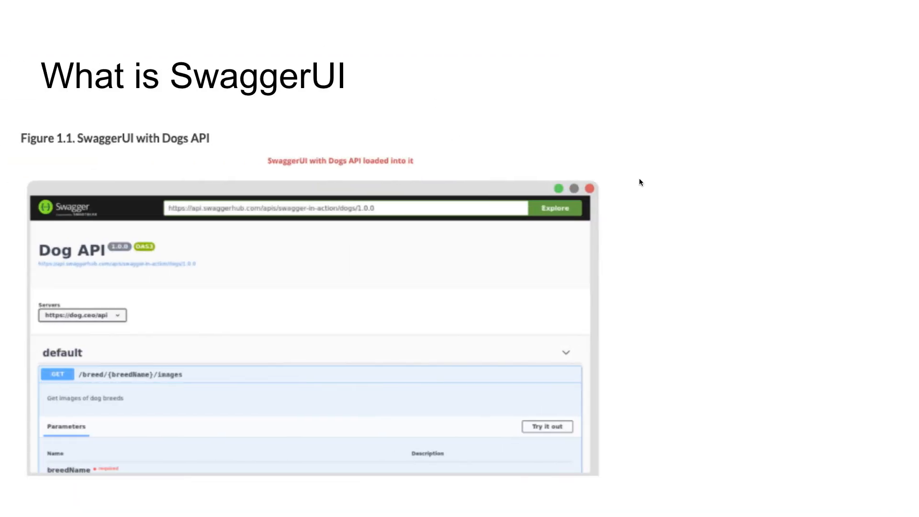
pyautogui.moveTo(626, 131)
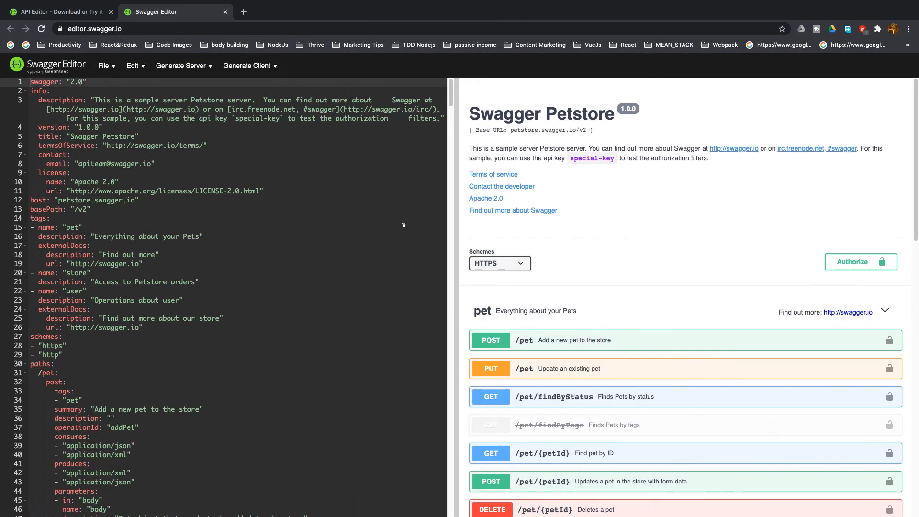
# Zoom the page in and scroll the Petstore YAML past the /pet put operation to findByStatus
pyautogui.press('ctrl+plus')
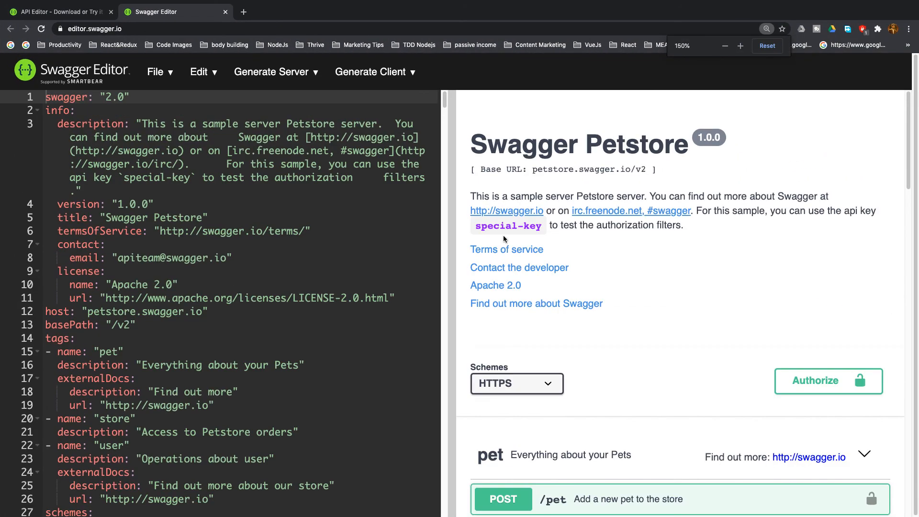
pyautogui.scroll(-3)
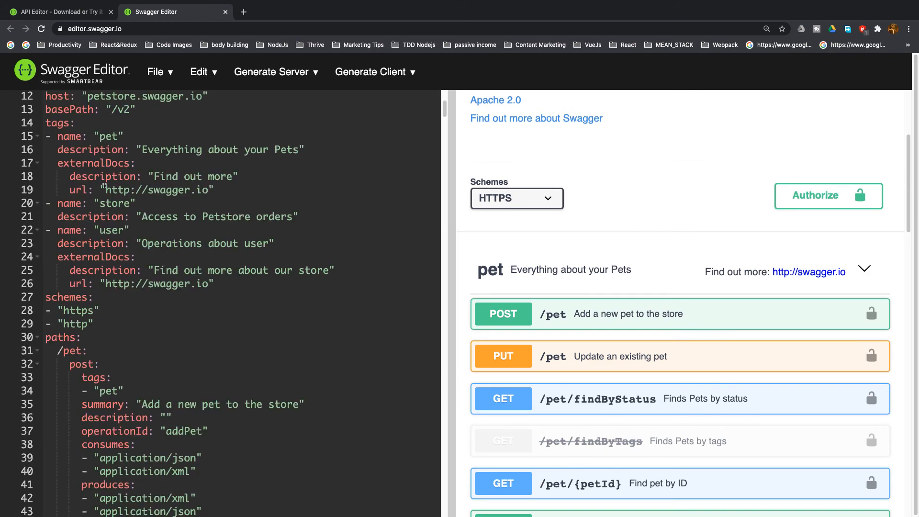
pyautogui.scroll(-3)
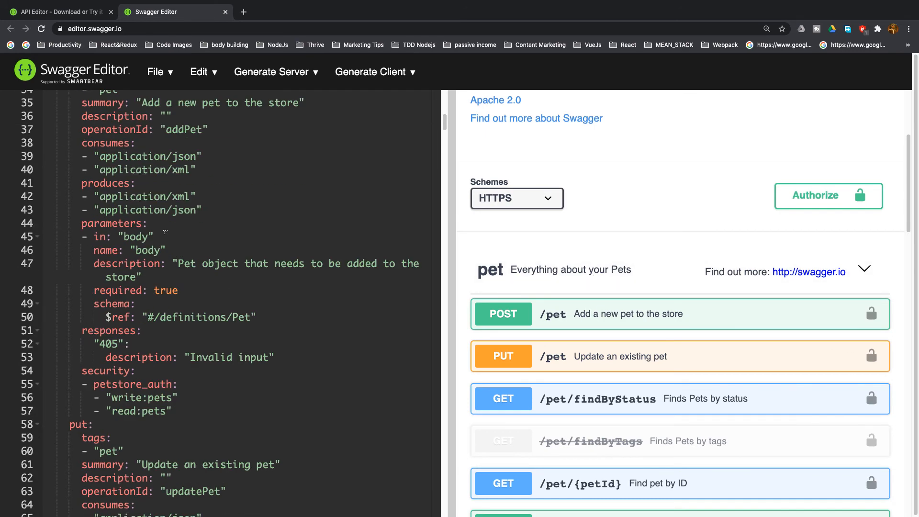
pyautogui.scroll(-3)
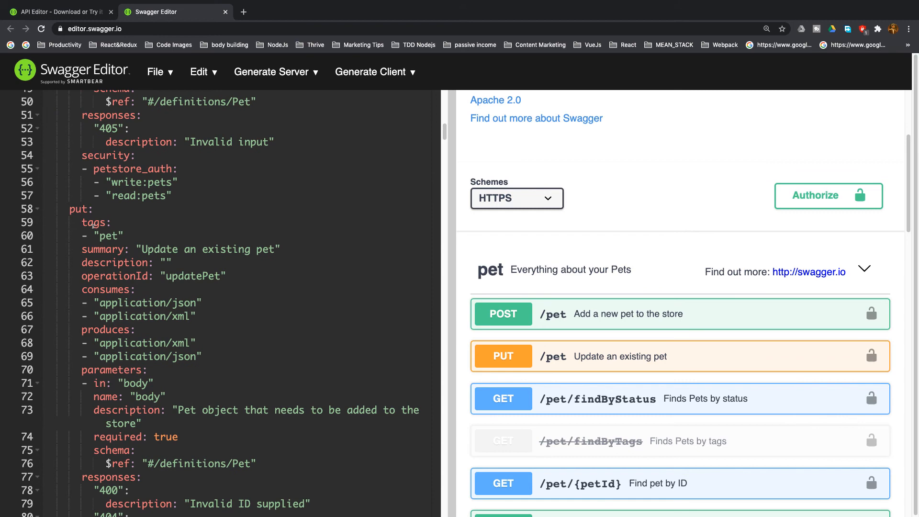
pyautogui.click(79, 208)
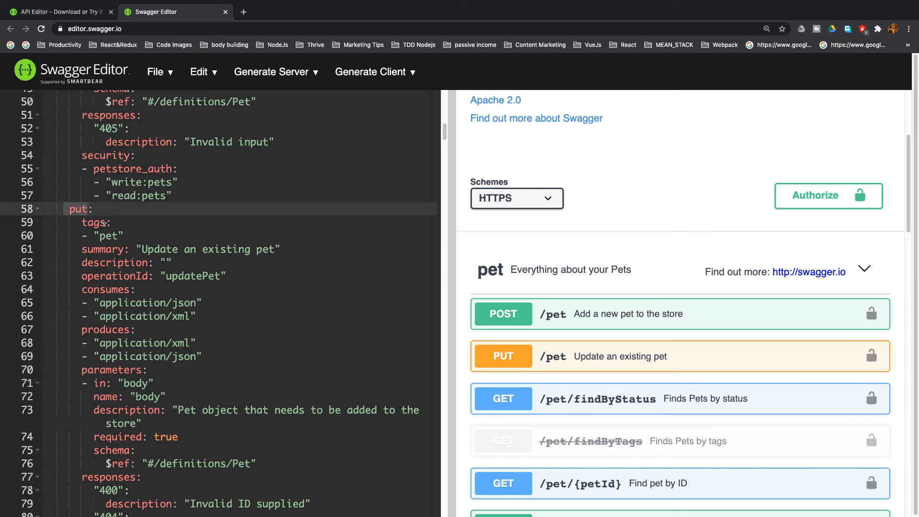
pyautogui.scroll(-3)
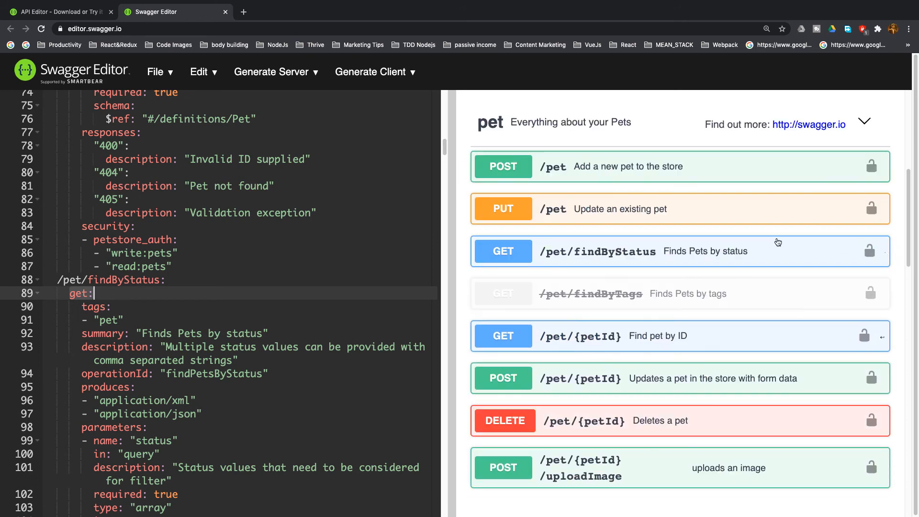
# Scroll the documentation to the user section and expand POST /user Create user
pyautogui.scroll(-3)
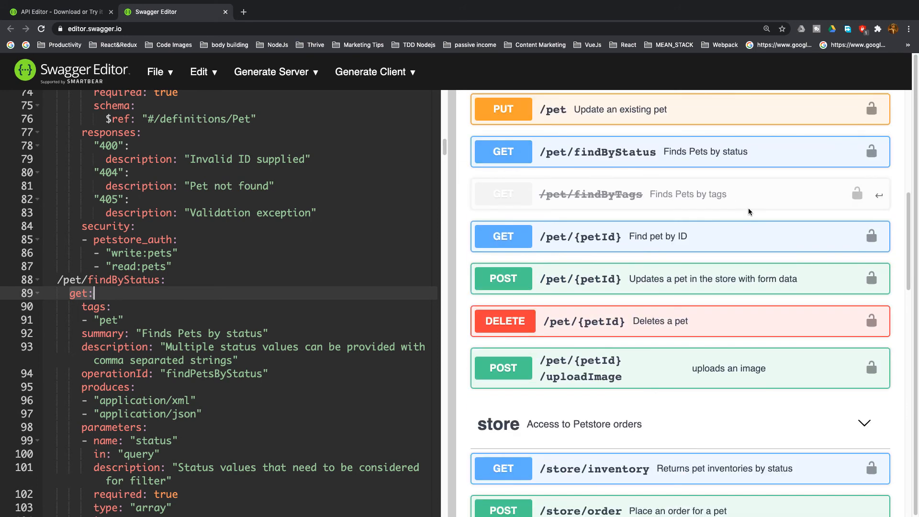
pyautogui.scroll(-3)
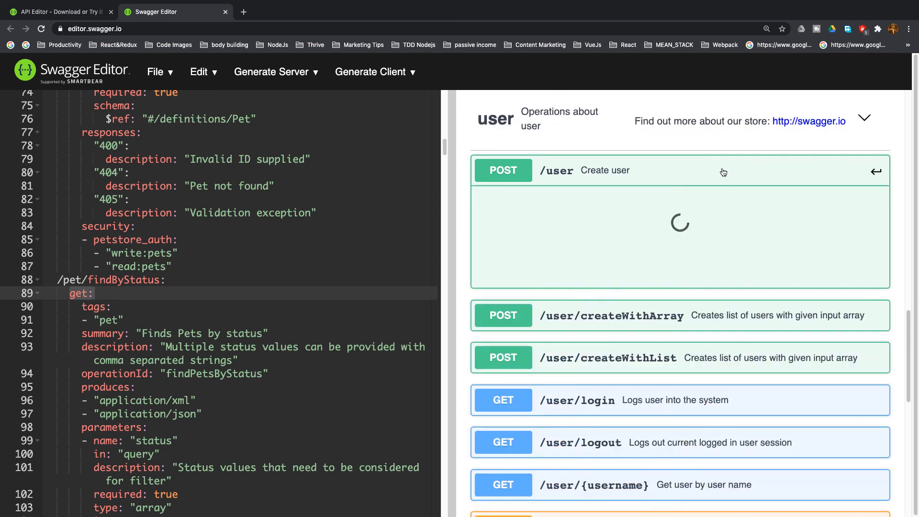
pyautogui.click(679, 170)
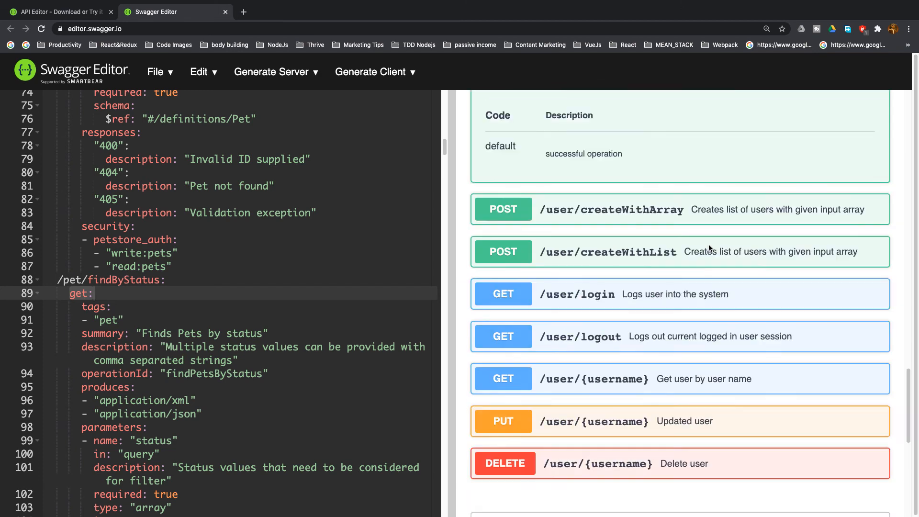